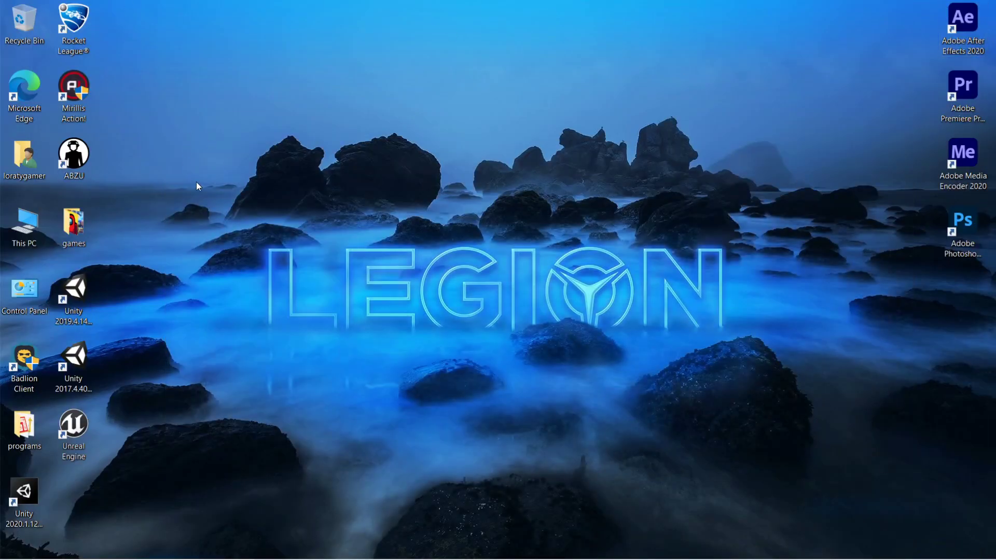
mouse_move(193, 174)
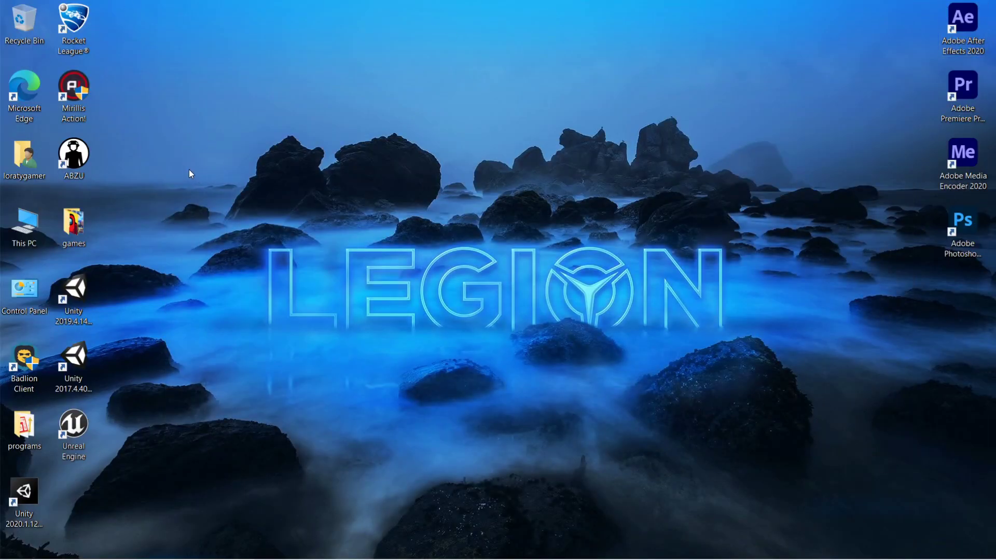
mouse_move(568, 188)
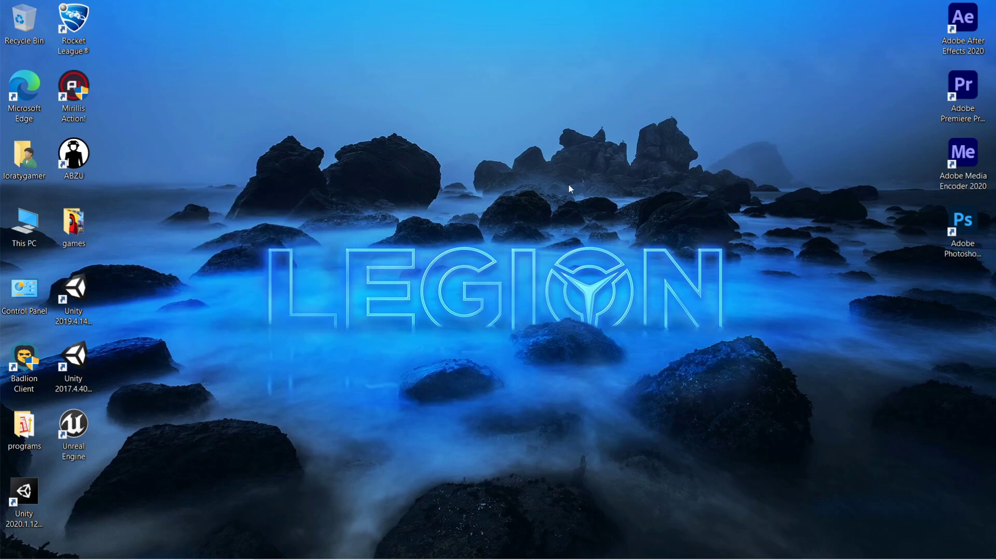
mouse_move(550, 316)
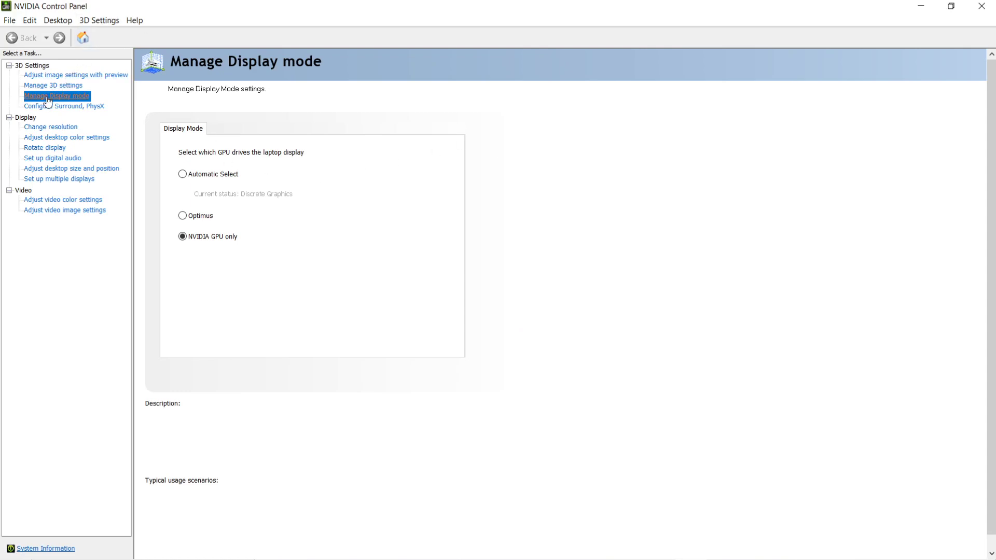
Step: Set the Manage Display mode to NVIDIA GPU only for the laptop display
left_click(183, 237)
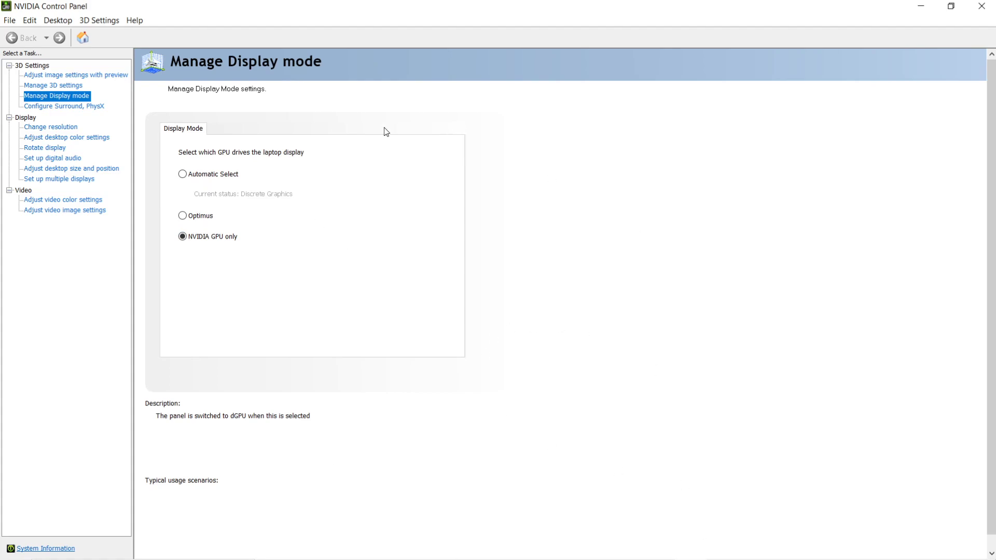
mouse_move(223, 277)
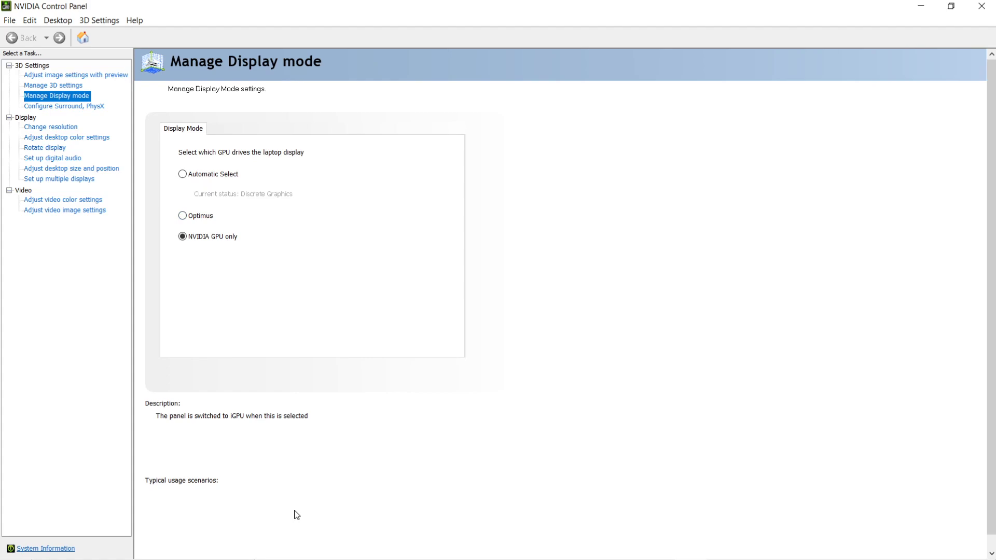
mouse_move(224, 241)
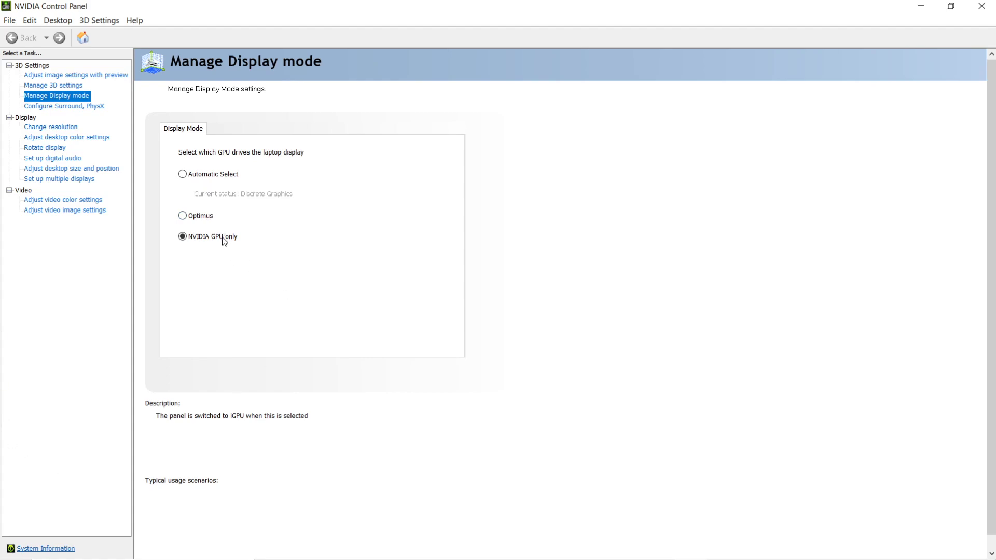
left_click(182, 237)
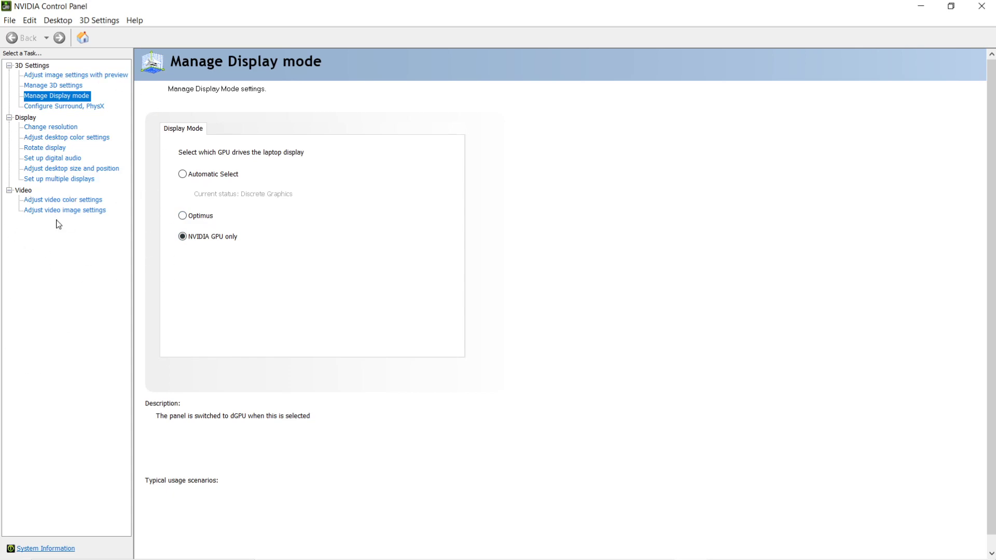